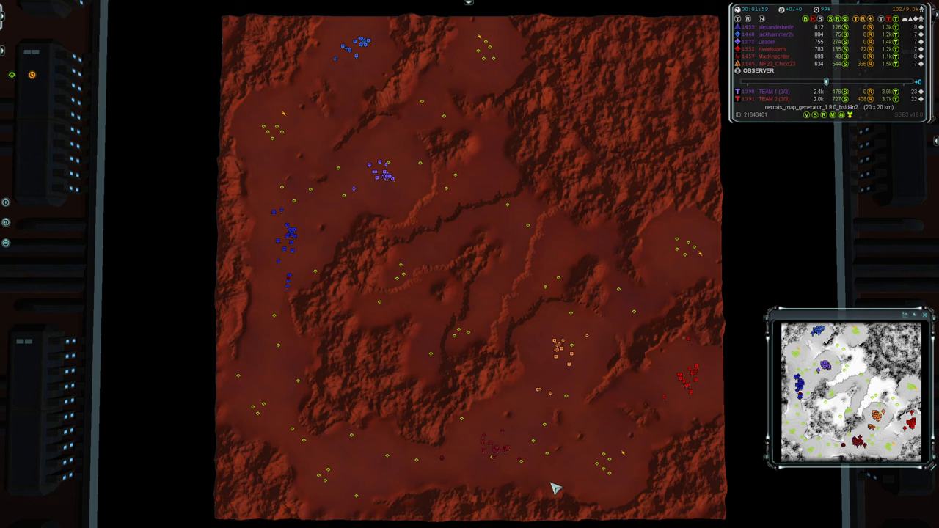
pyautogui.moveTo(262, 325)
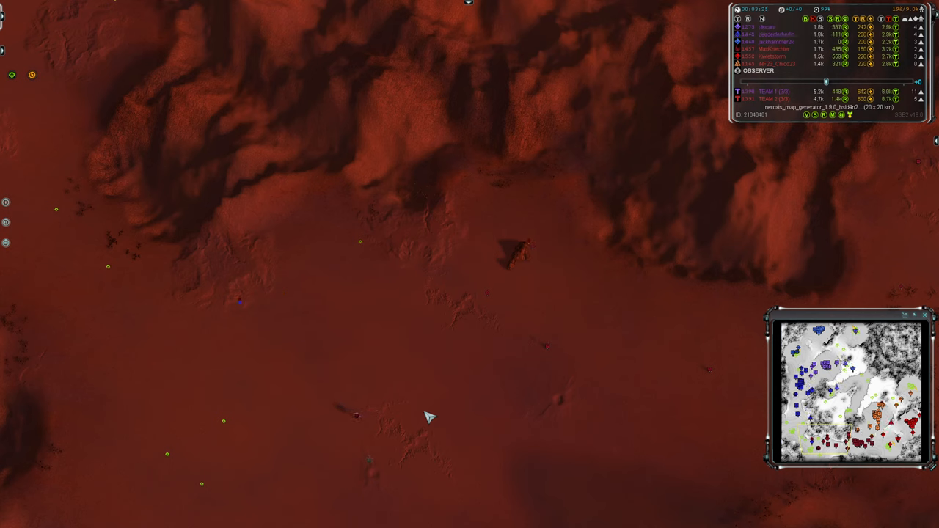
pyautogui.moveTo(435, 399)
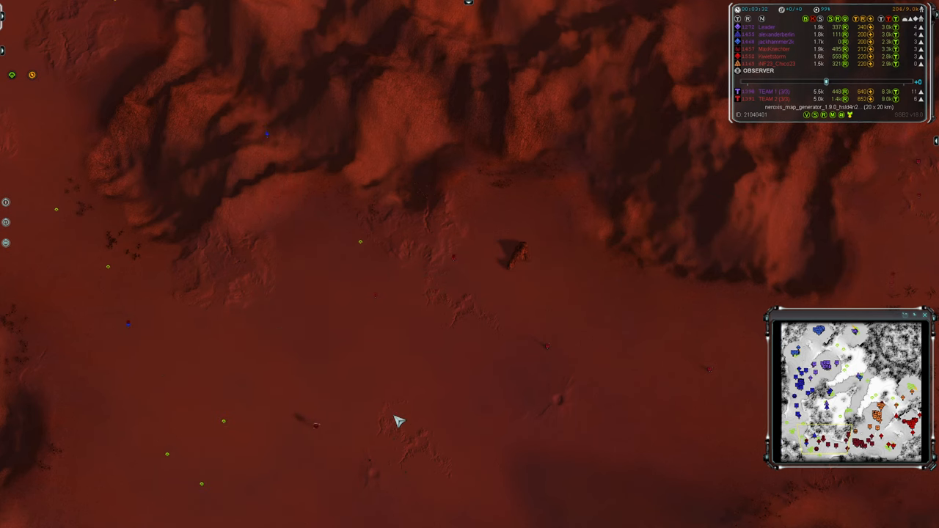
# Step: Zoom in on the plain beneath the dark cliffs near the map centre
pyautogui.scroll(-3)
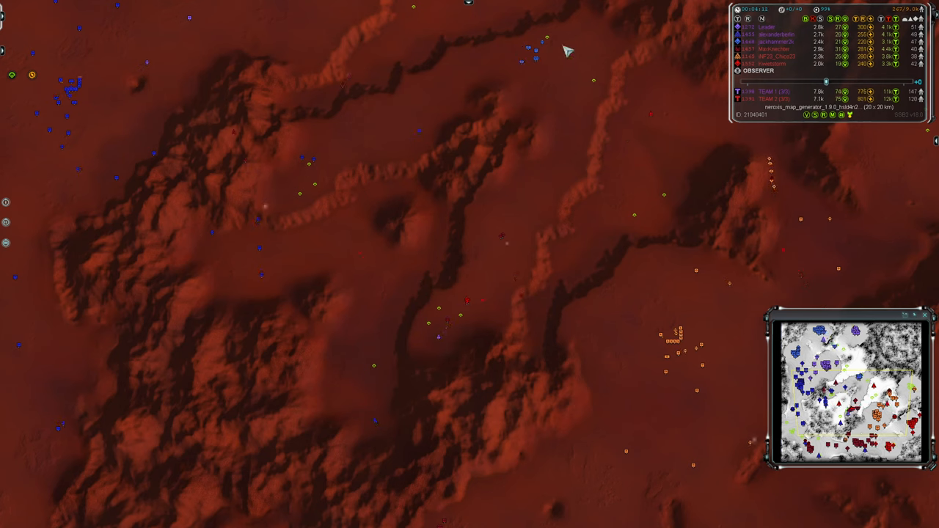
pyautogui.moveTo(596, 183)
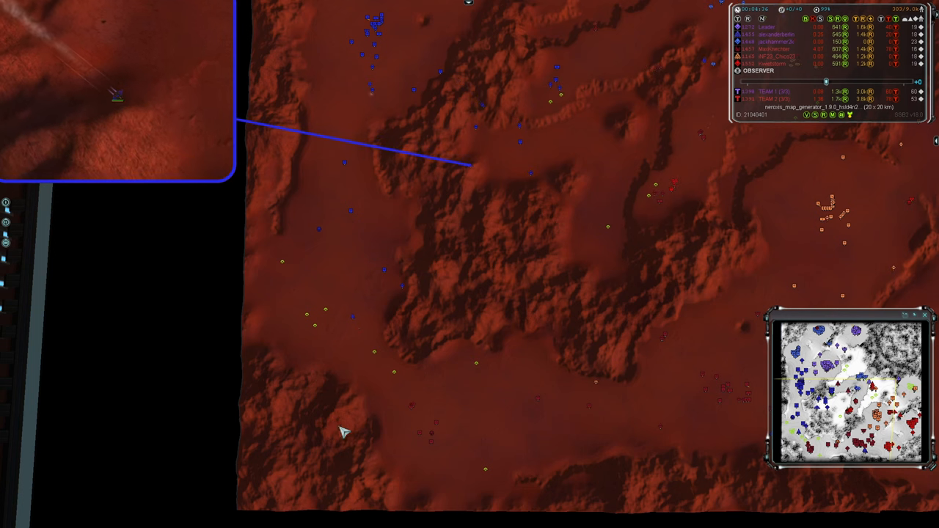
pyautogui.moveTo(465, 420)
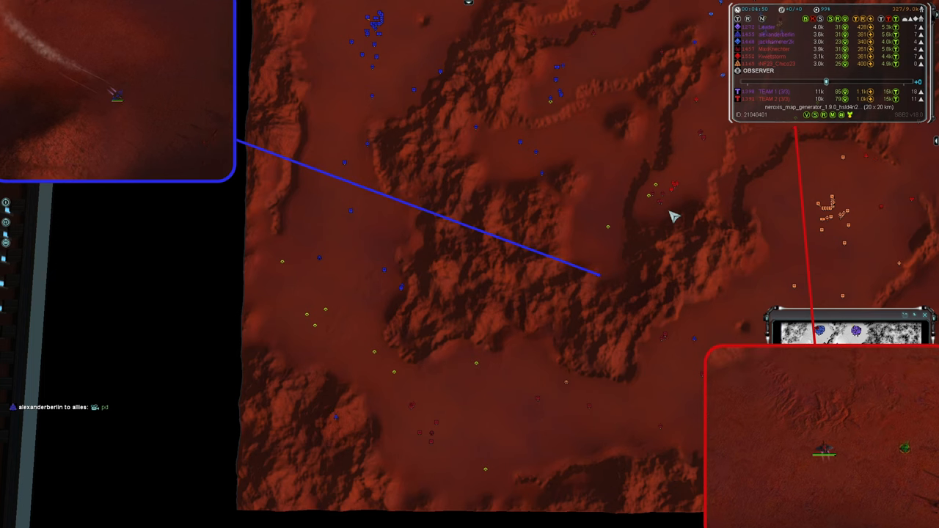
# Step: Zoom out to the full strategic map while both missiles fly to impact
pyautogui.scroll(-3)
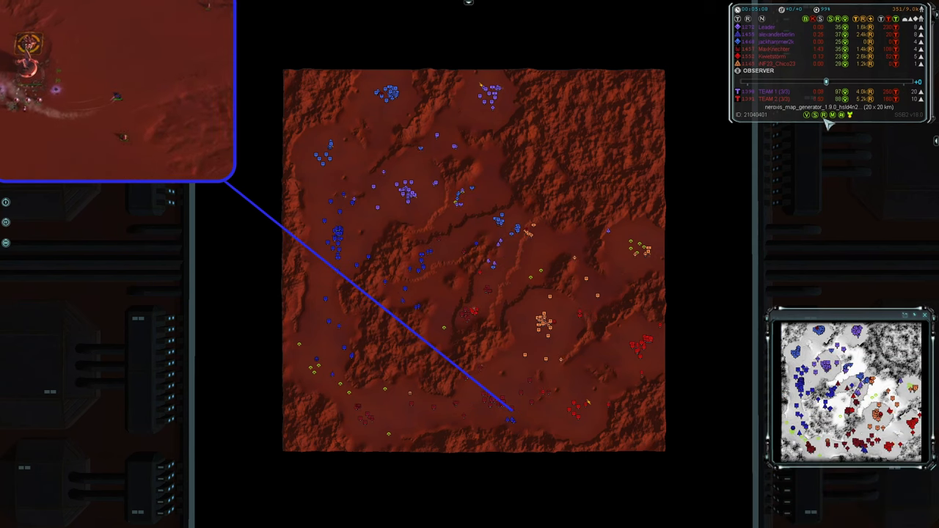
pyautogui.moveTo(844, 18)
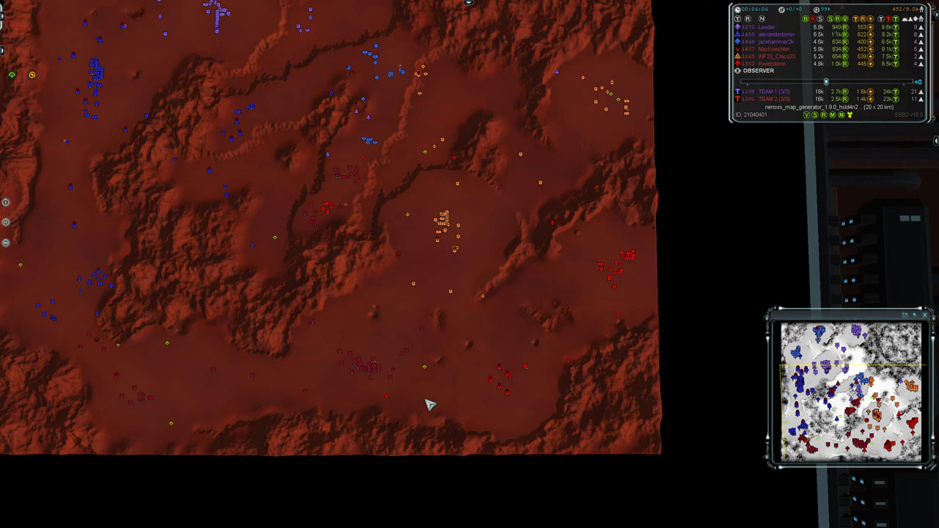
pyautogui.moveTo(243, 205)
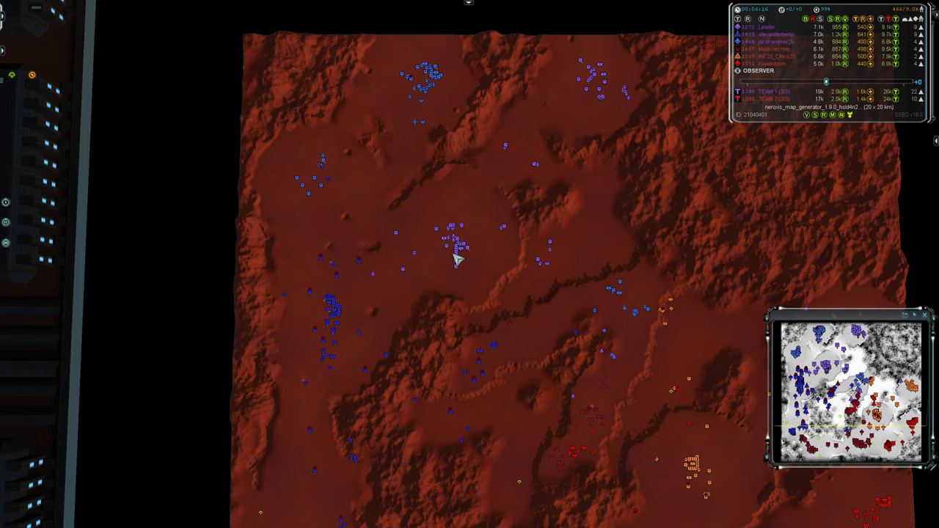
pyautogui.moveTo(308, 359)
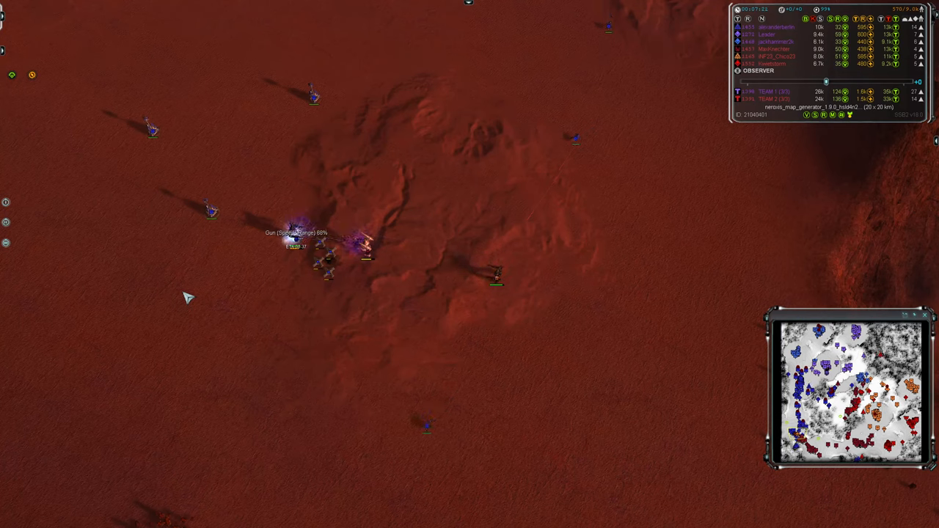
# Step: Pan over the central plain to watch the blue army and approaching red units
pyautogui.click(294, 238)
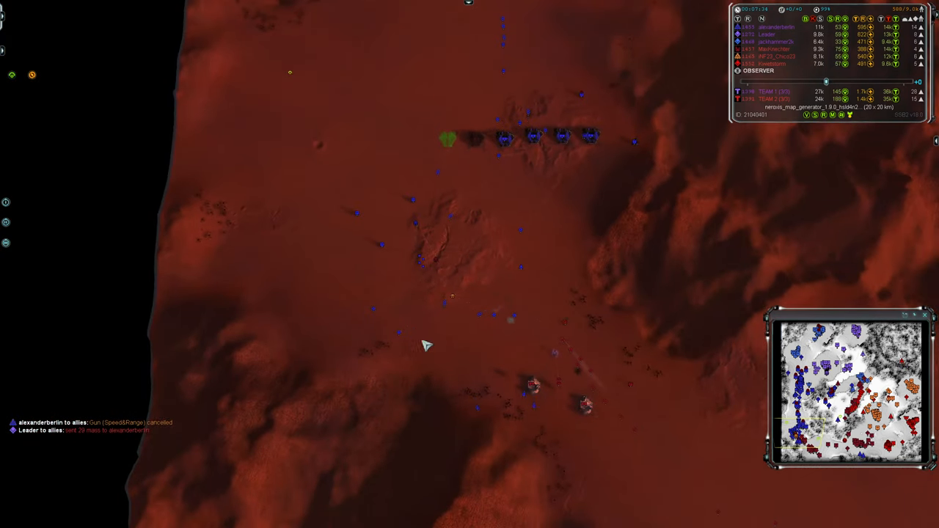
pyautogui.moveTo(483, 314)
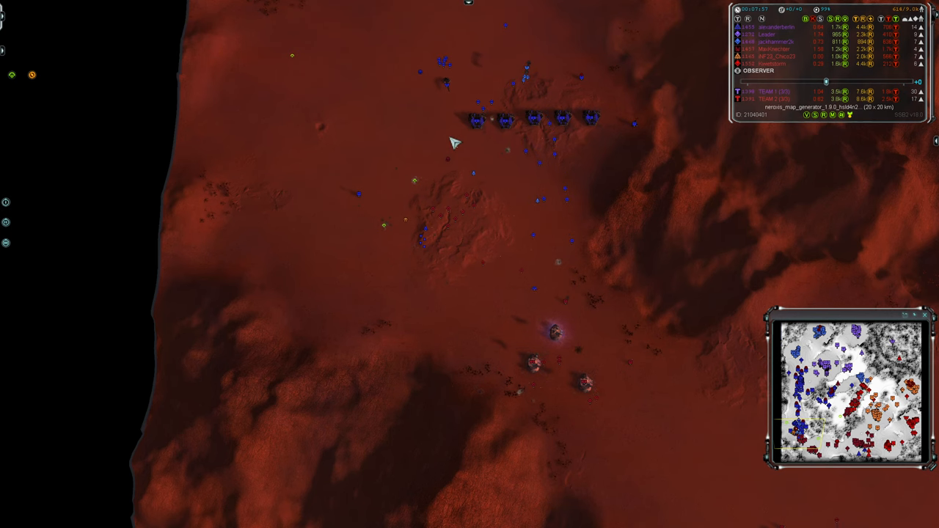
pyautogui.click(442, 165)
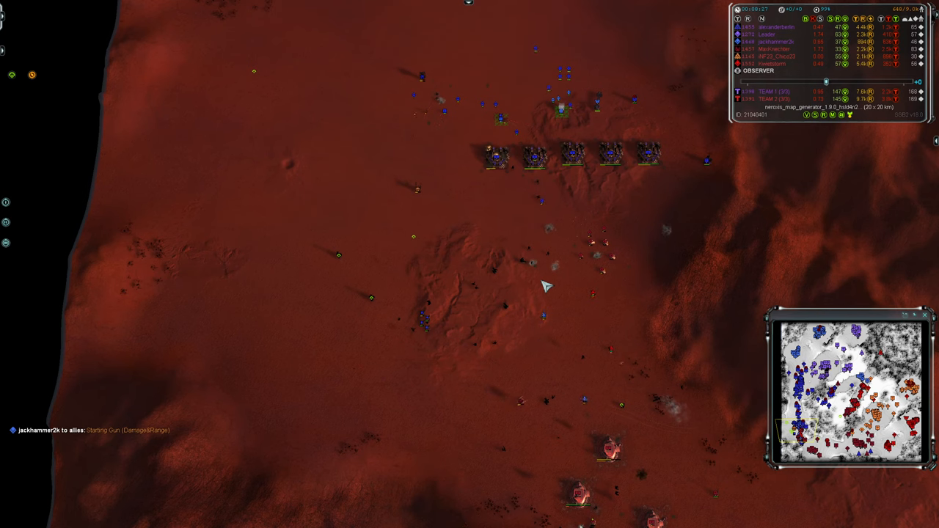
pyautogui.moveTo(573, 300)
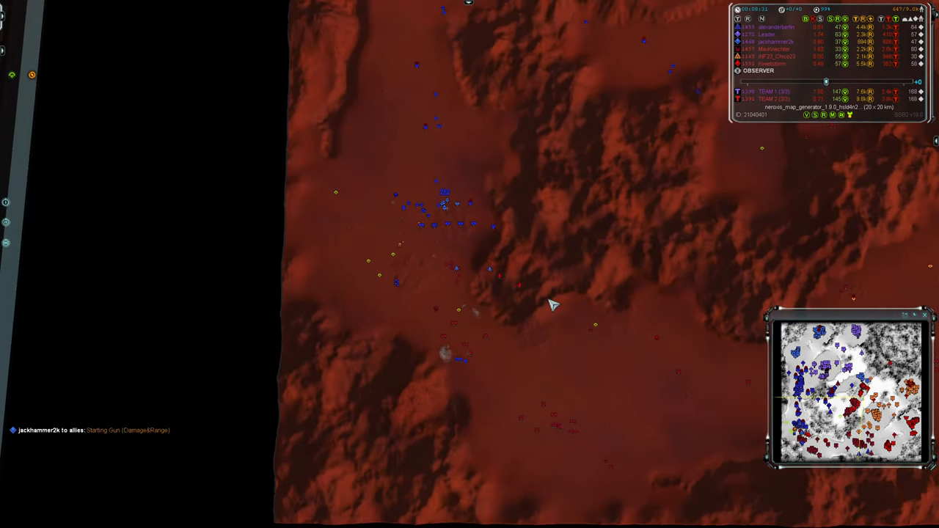
pyautogui.moveTo(431, 346)
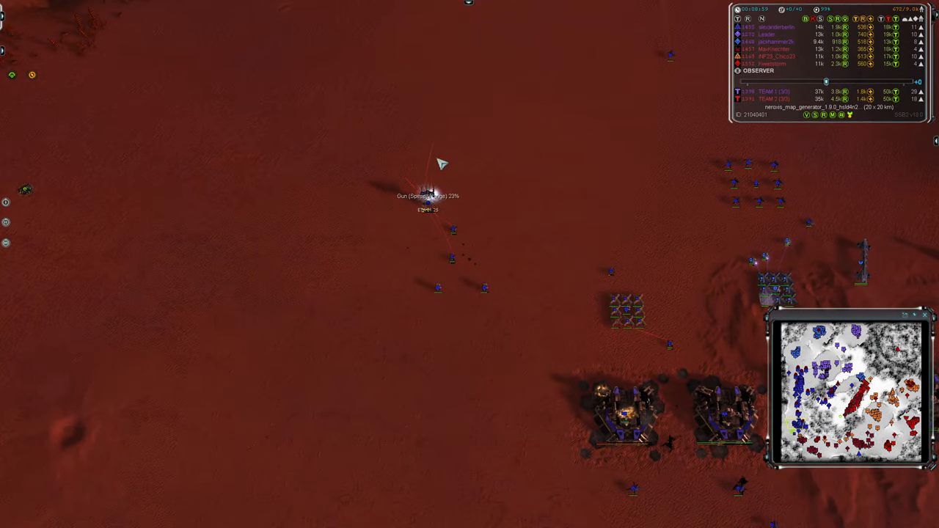
pyautogui.click(427, 198)
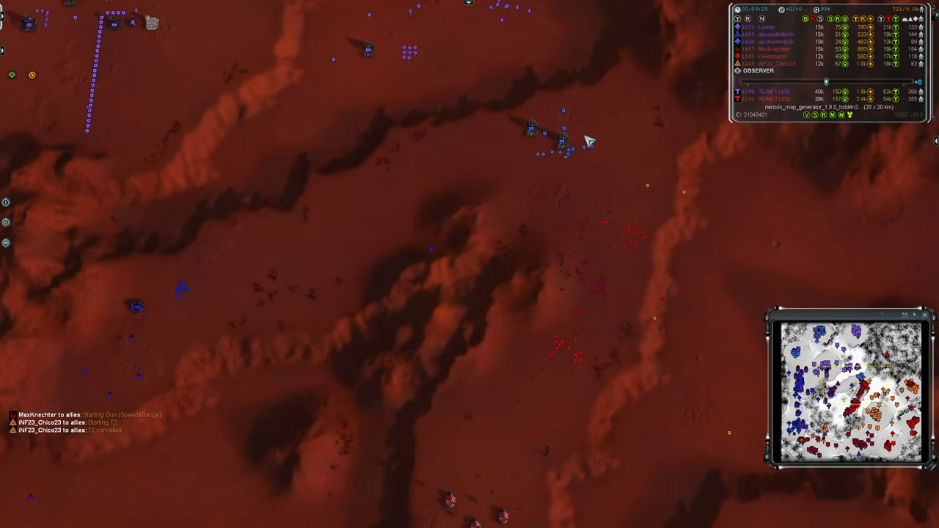
pyautogui.moveTo(610, 164)
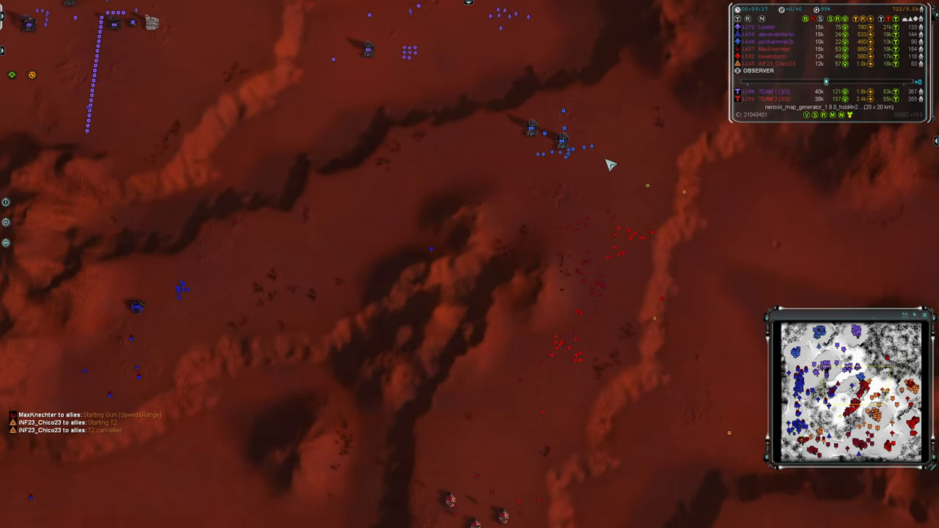
pyautogui.moveTo(534, 237)
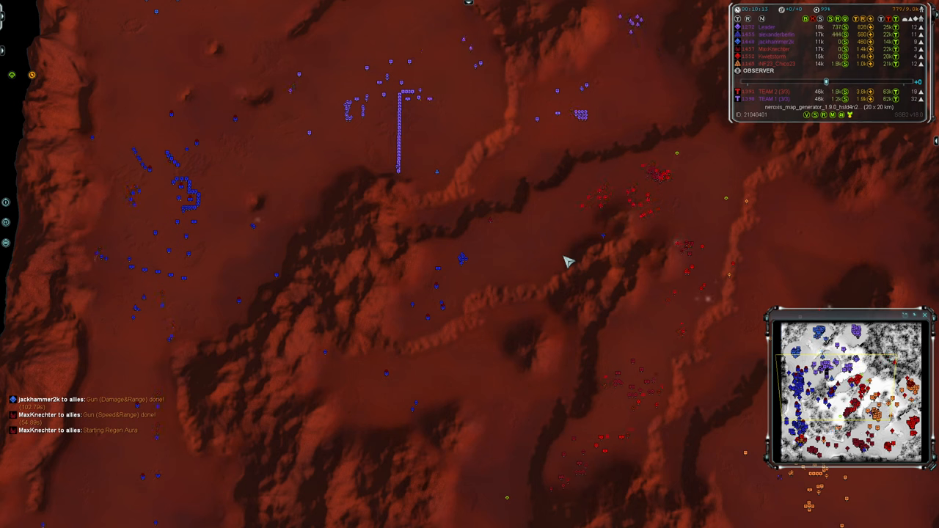
pyautogui.moveTo(633, 233)
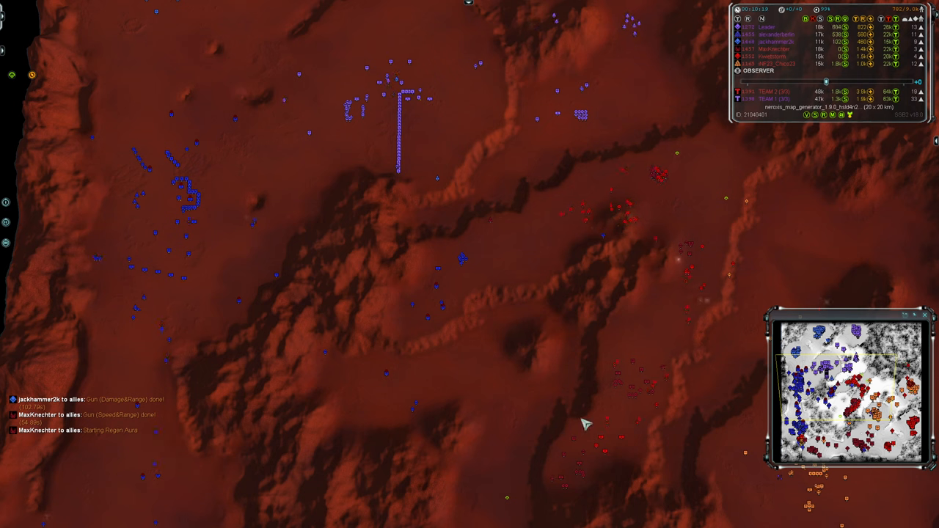
pyautogui.moveTo(521, 325)
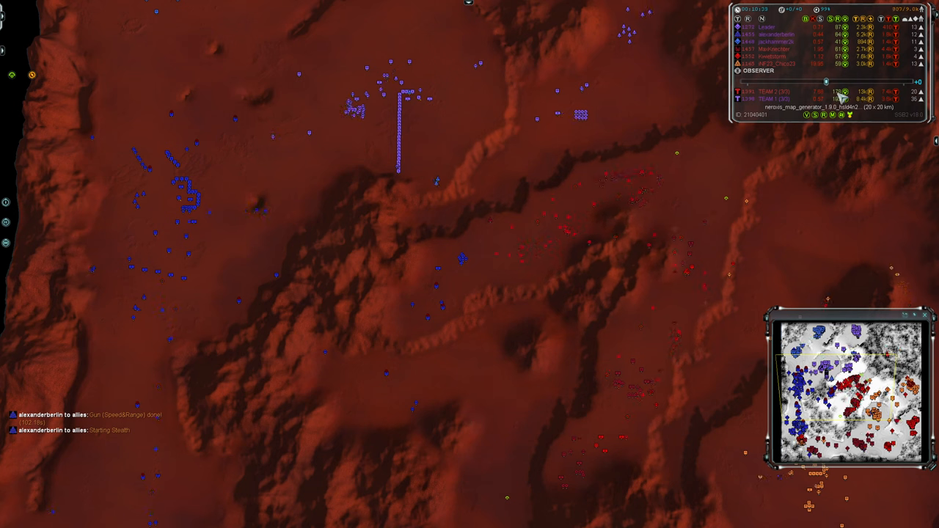
pyautogui.moveTo(501, 338)
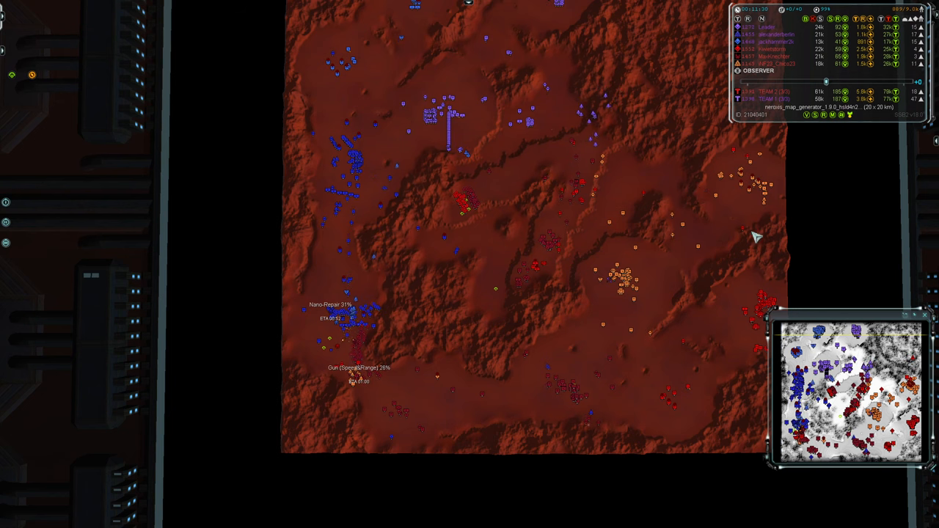
pyautogui.moveTo(622, 323)
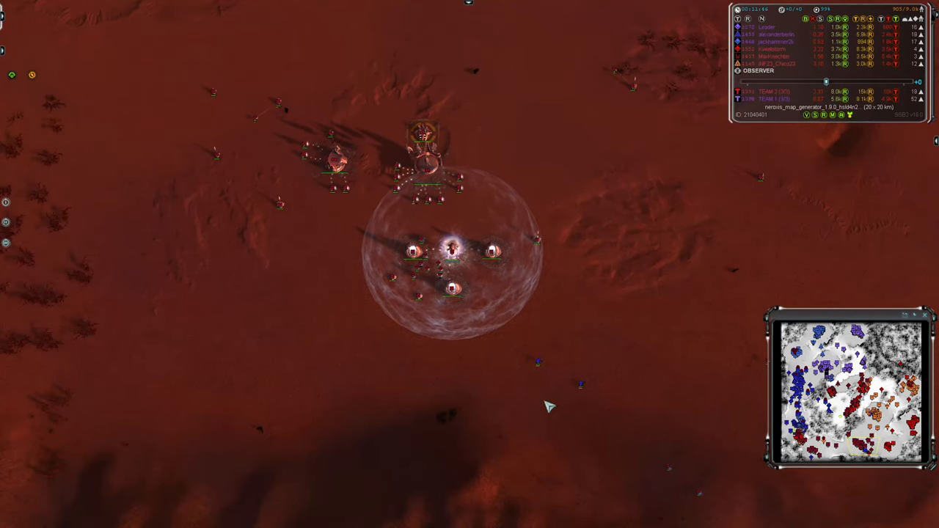
# Step: Centre the view on the five blue gateway factories and their massing units
pyautogui.scroll(-3)
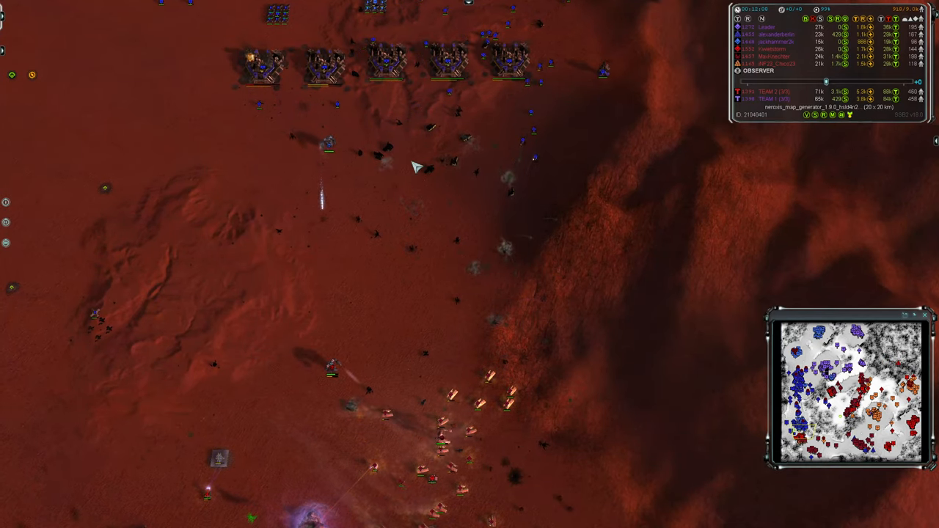
pyautogui.click(339, 167)
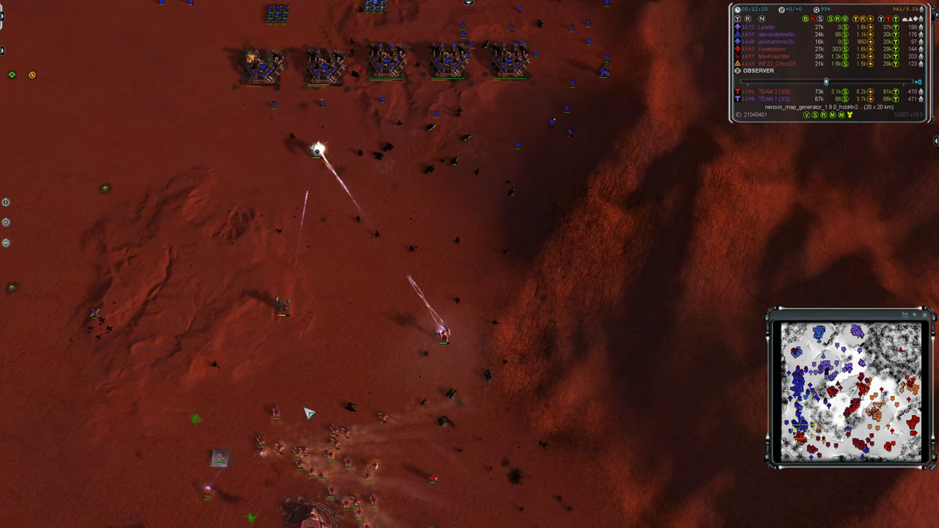
pyautogui.click(266, 284)
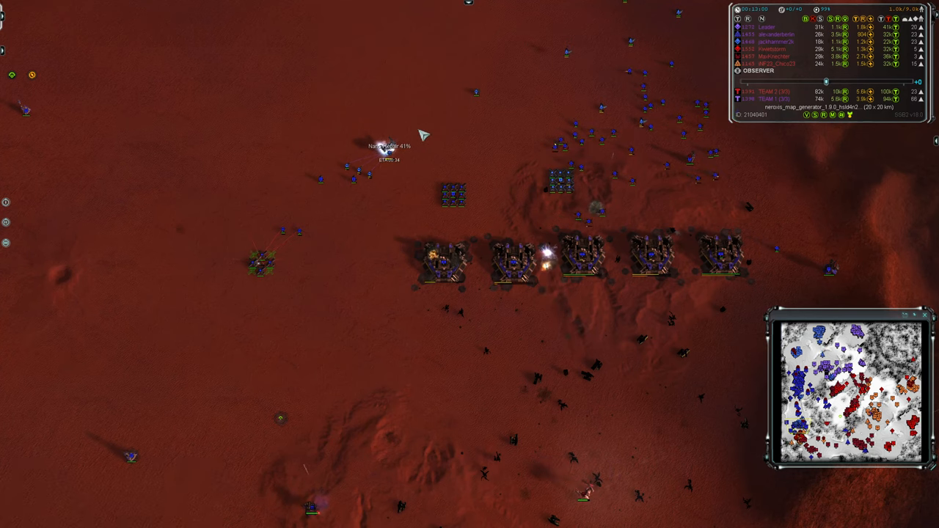
pyautogui.moveTo(400, 334)
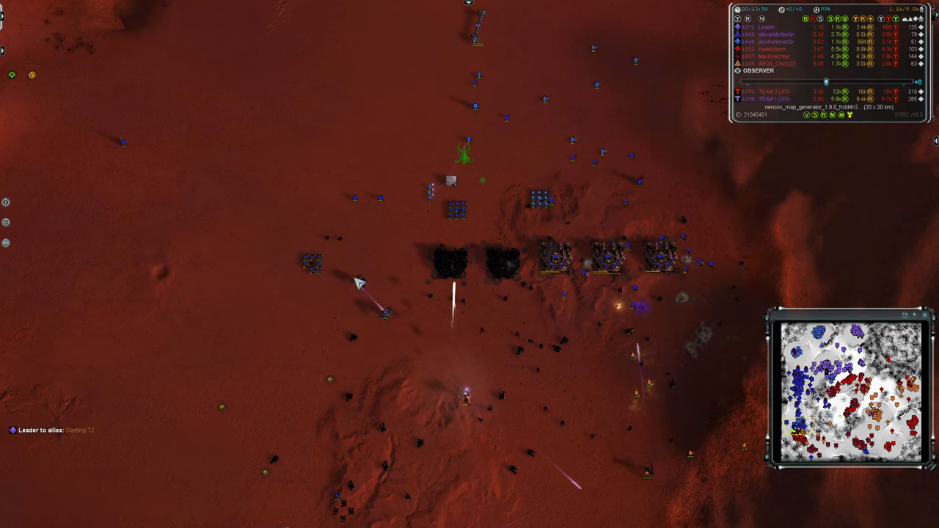
# Step: Pan south from the destroyed gateways to the red team's shielded base
pyautogui.click(360, 285)
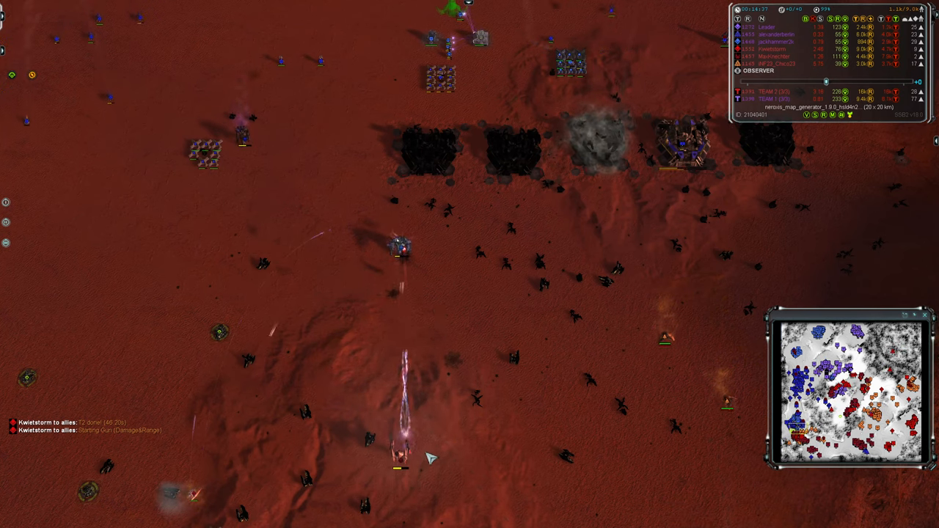
pyautogui.click(399, 249)
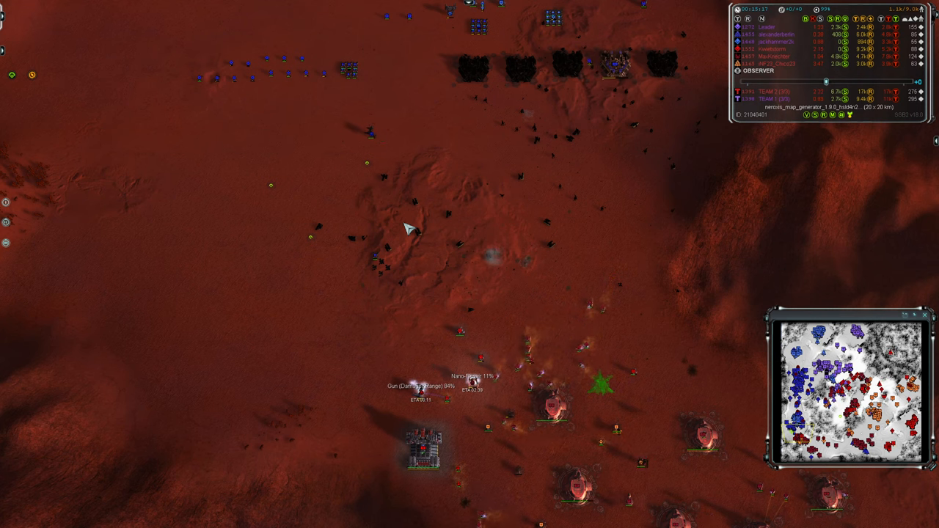
pyautogui.moveTo(518, 267)
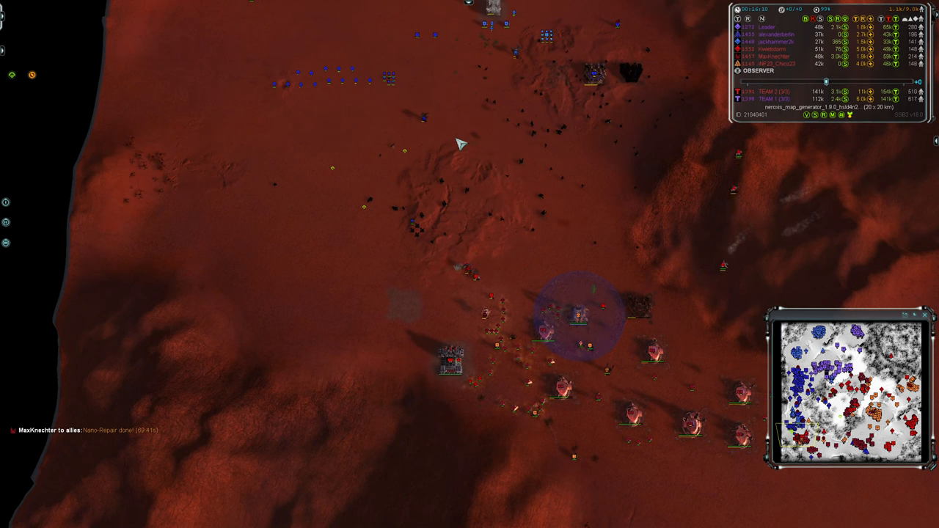
pyautogui.moveTo(514, 219)
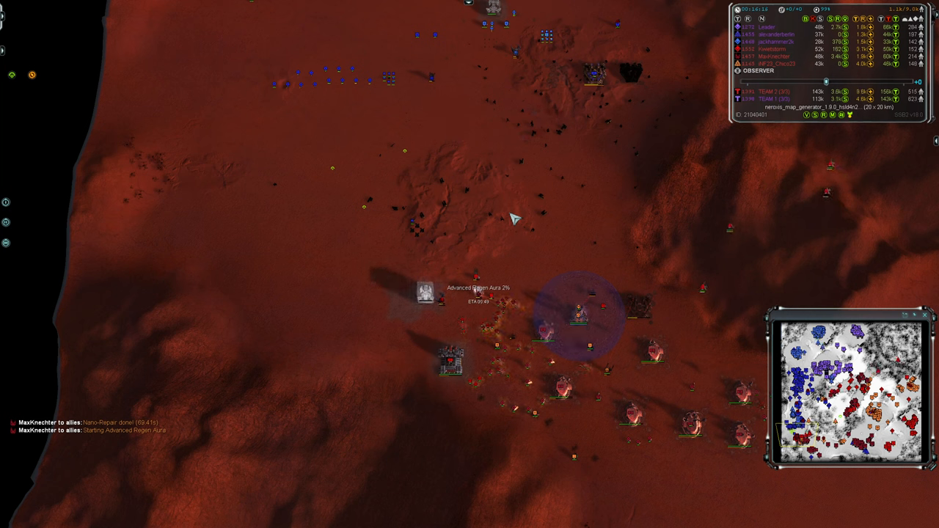
pyautogui.moveTo(483, 125)
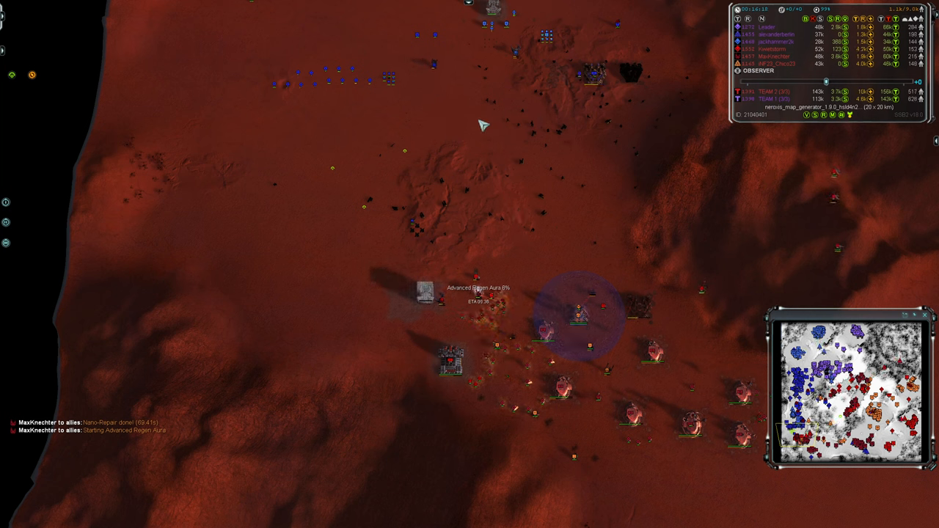
# Step: Move the view to the blue factory and infantry grid beside the dark ridge
pyautogui.click(440, 57)
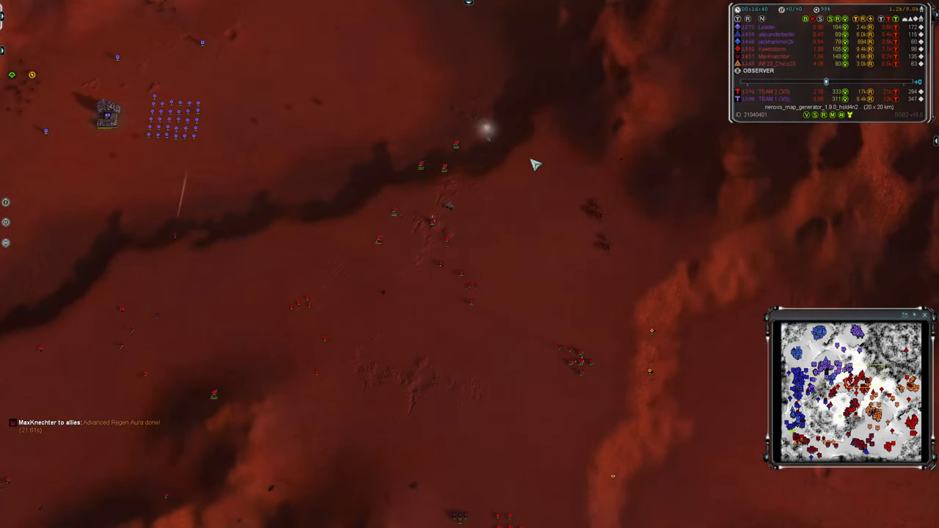
pyautogui.moveTo(504, 231)
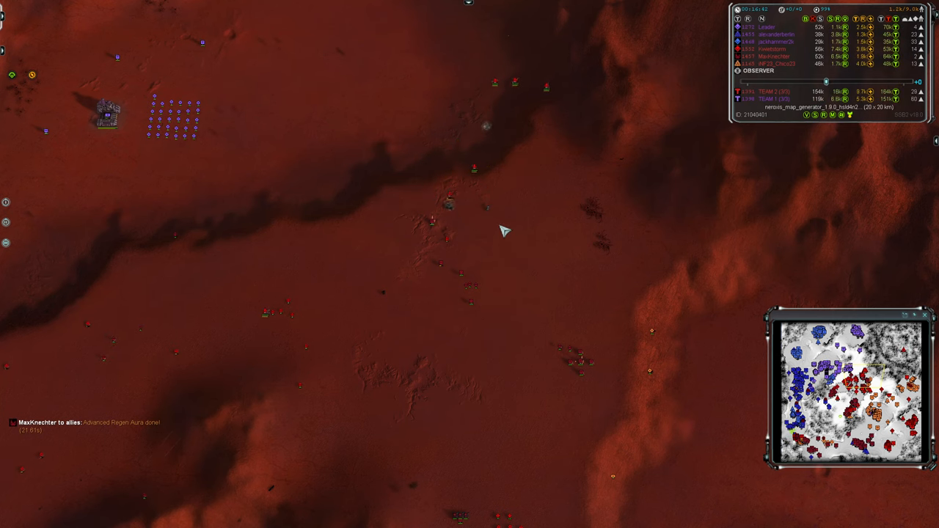
pyautogui.moveTo(373, 341)
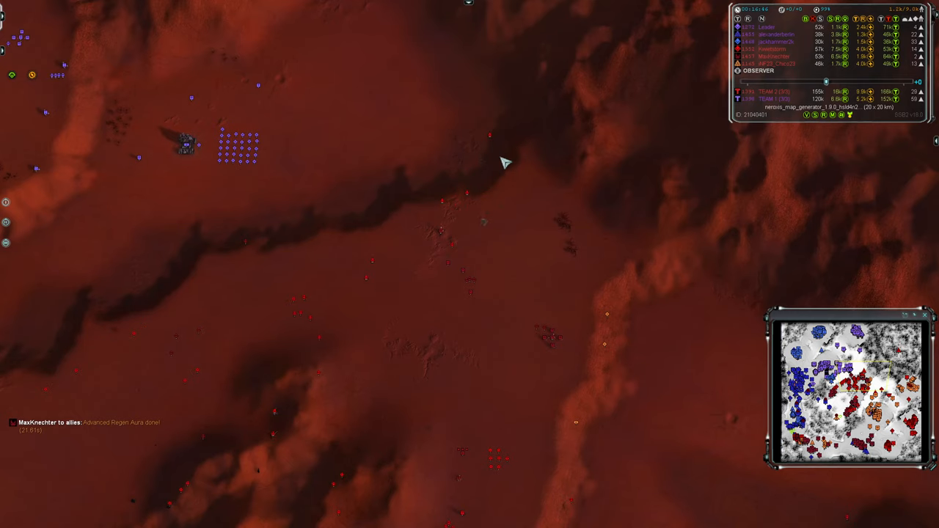
pyautogui.moveTo(500, 206)
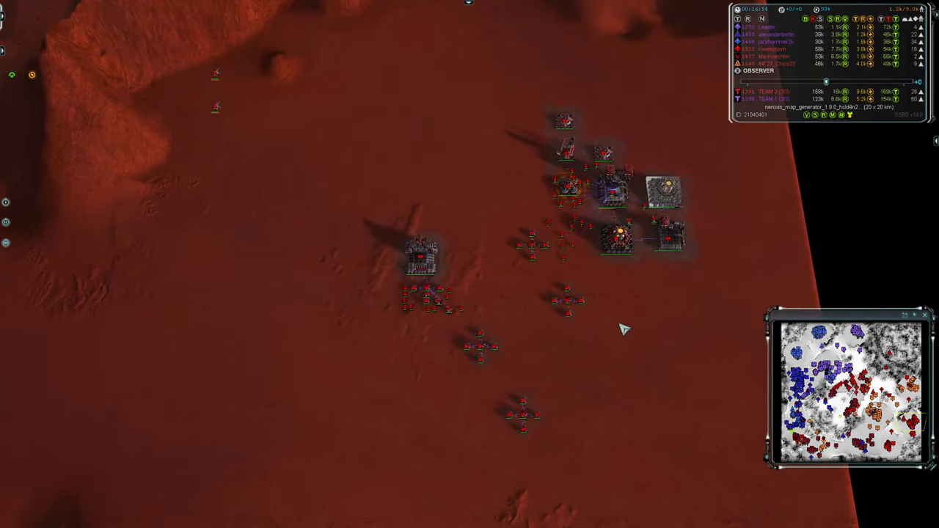
# Step: Jump to the shielded blue army beside its three factories
pyautogui.click(532, 246)
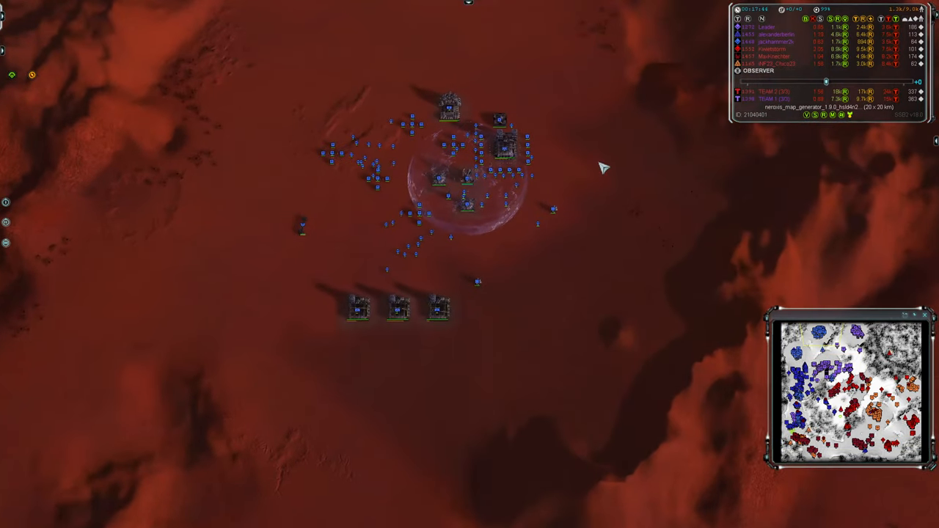
pyautogui.click(509, 153)
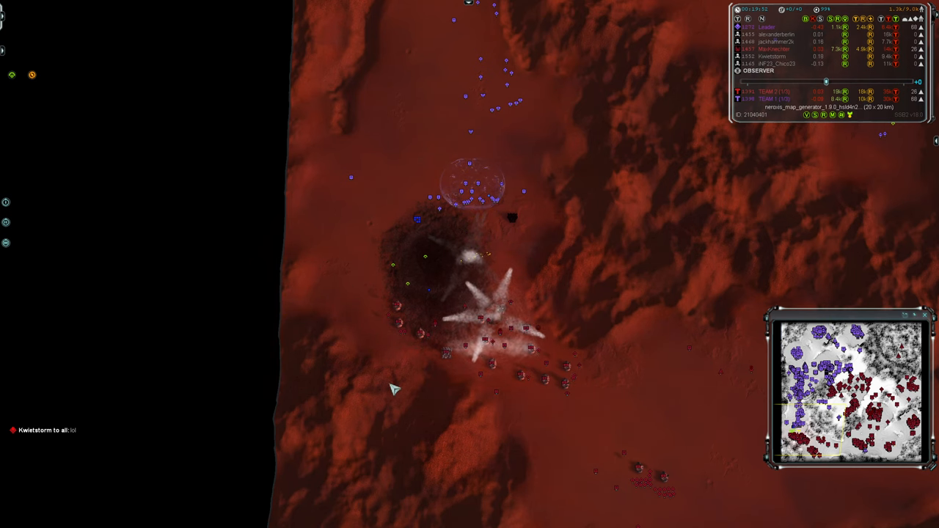
# Step: Move the view to the nuke craters ringed by red units
pyautogui.click(480, 315)
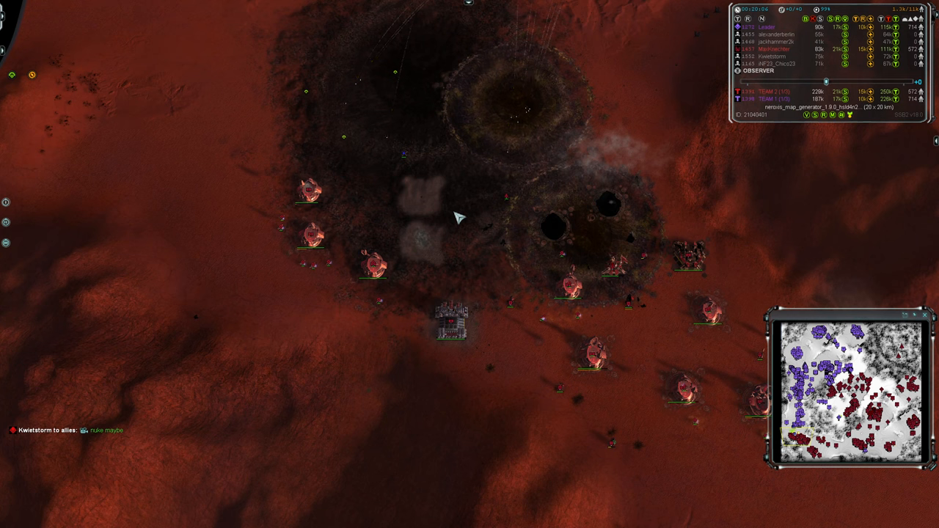
# Step: View the red base's nuke craters, then zoom out to the strategic map
pyautogui.click(612, 277)
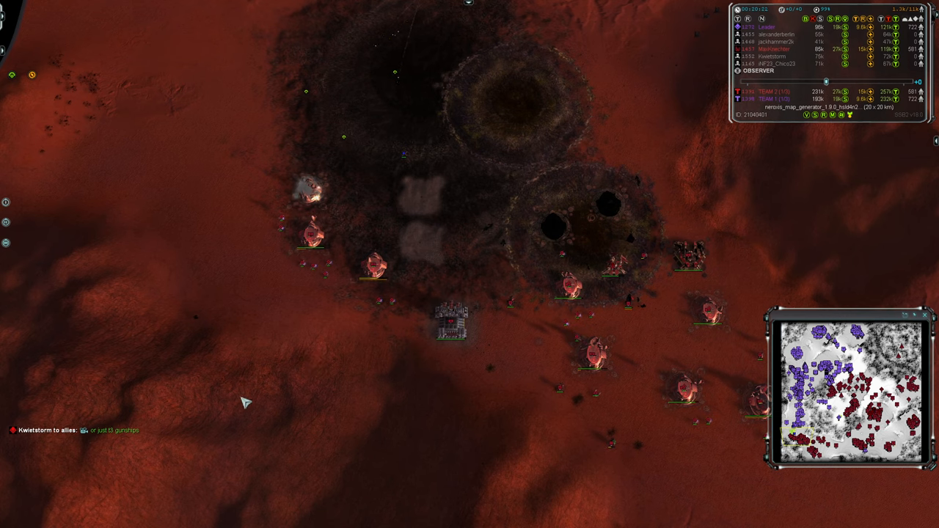
pyautogui.scroll(-3)
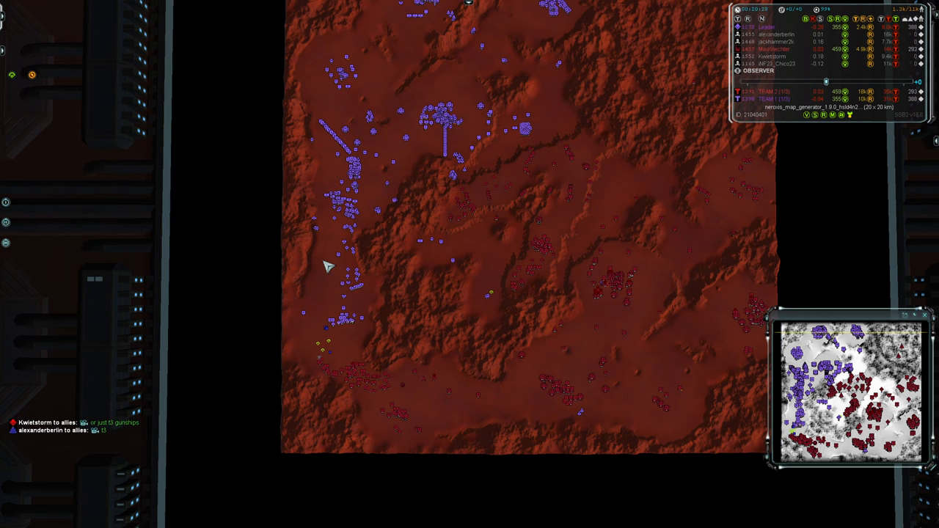
# Step: Zoom fully out so the whole map shows blue north-west and red south-east
pyautogui.scroll(-3)
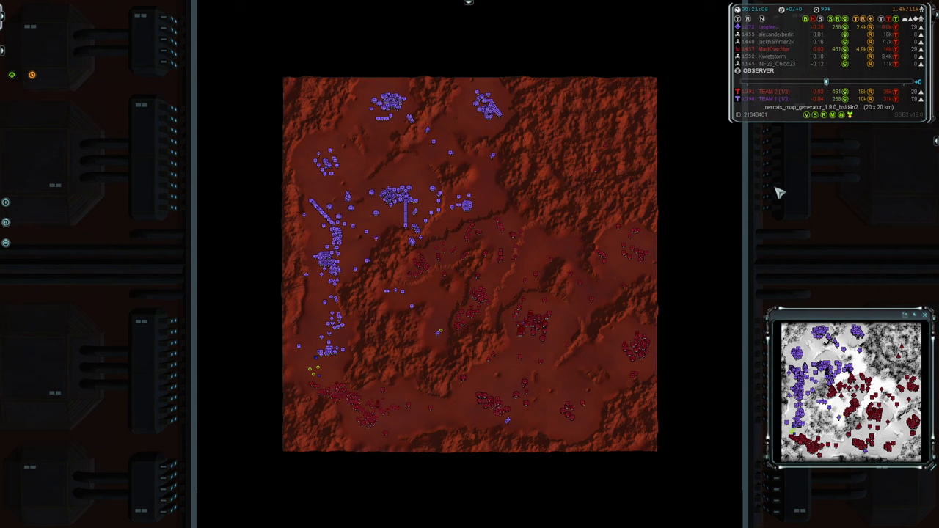
pyautogui.moveTo(735, 192)
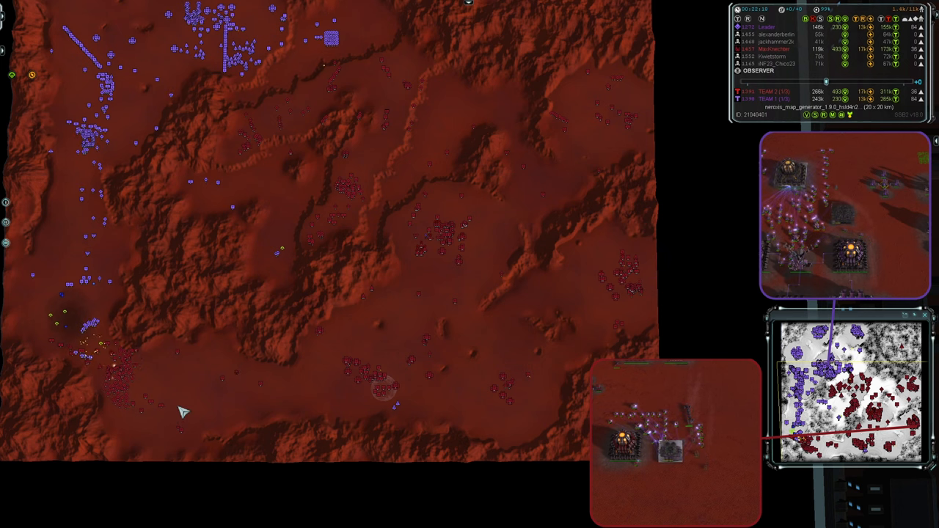
pyautogui.moveTo(305, 230)
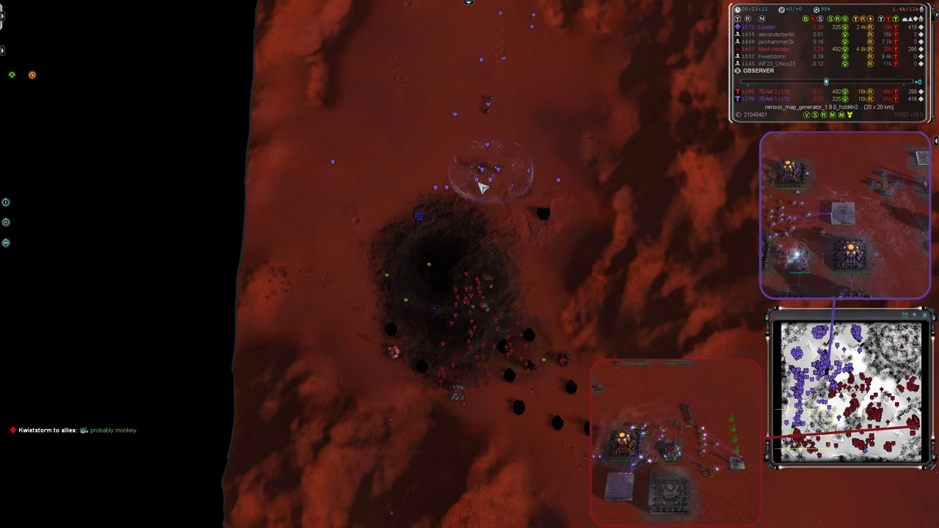
pyautogui.moveTo(459, 431)
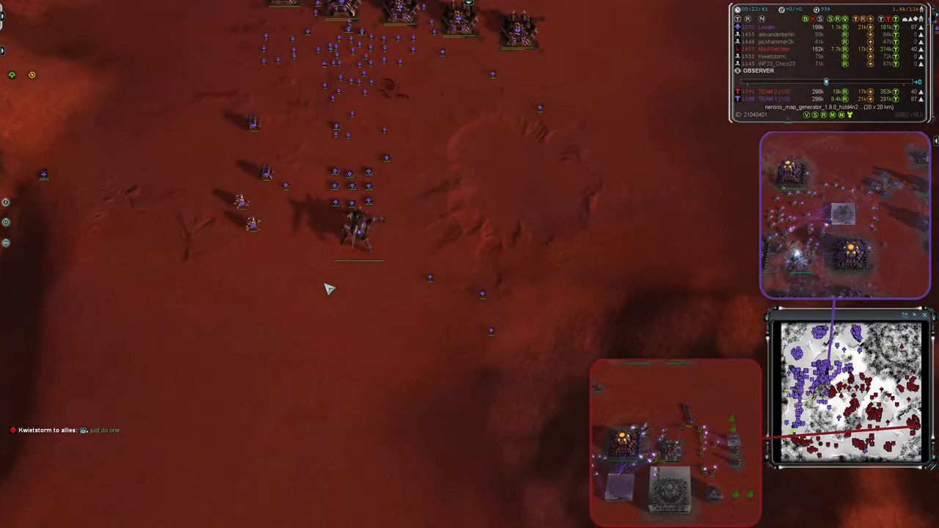
# Step: Zoom out to the strategic view of the whole map with score totals showing
pyautogui.click(358, 256)
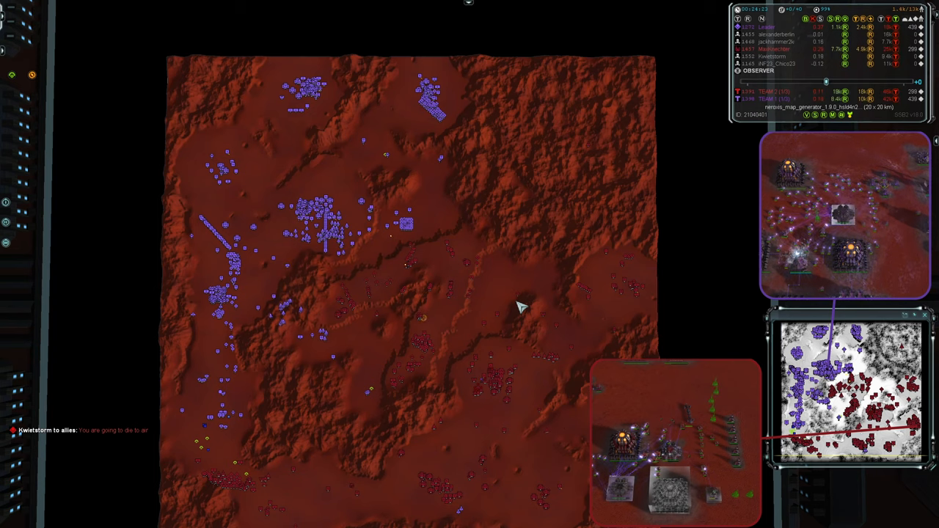
pyautogui.moveTo(242, 458)
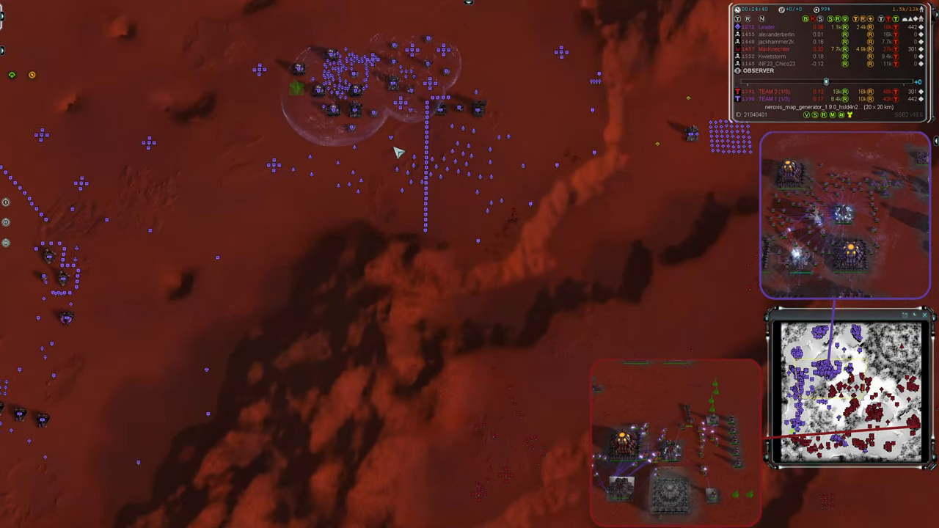
pyautogui.moveTo(451, 206)
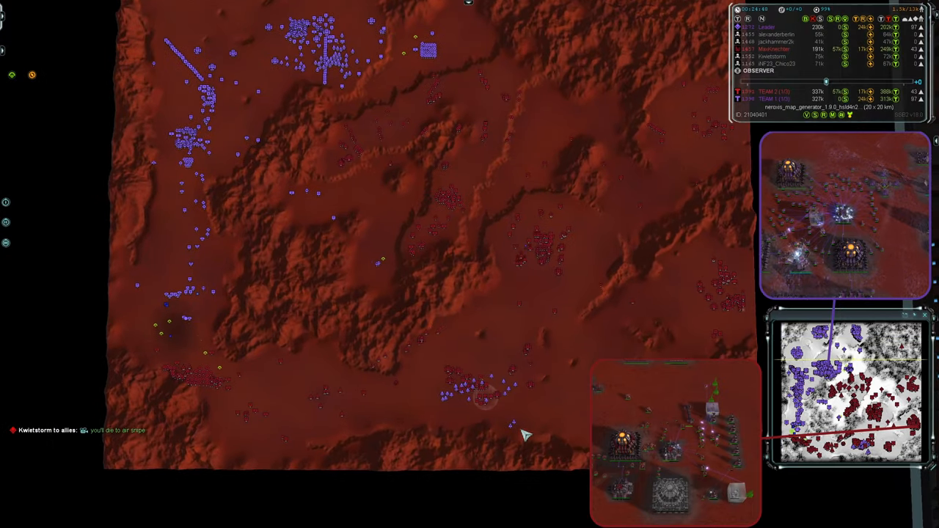
# Step: Zoom in on the blackened nuke crater and the blue units skirmishing beside it
pyautogui.click(473, 393)
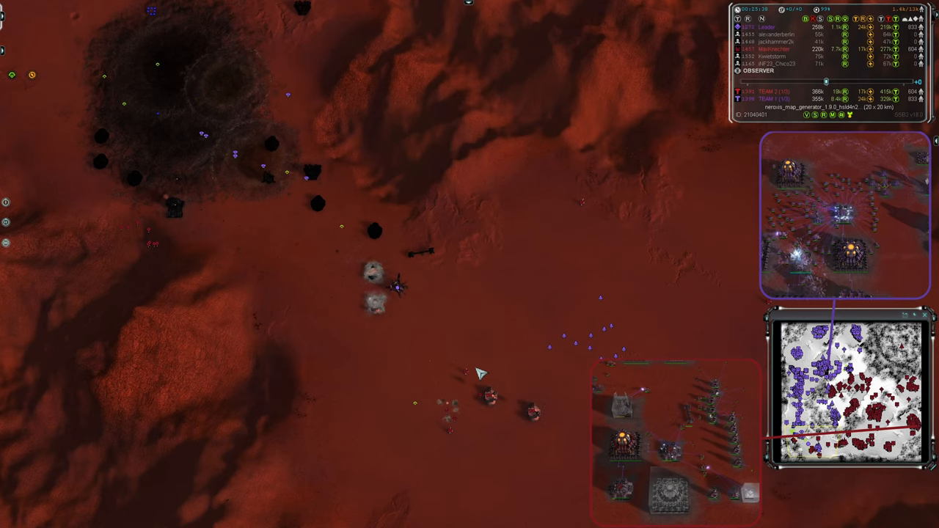
pyautogui.click(422, 292)
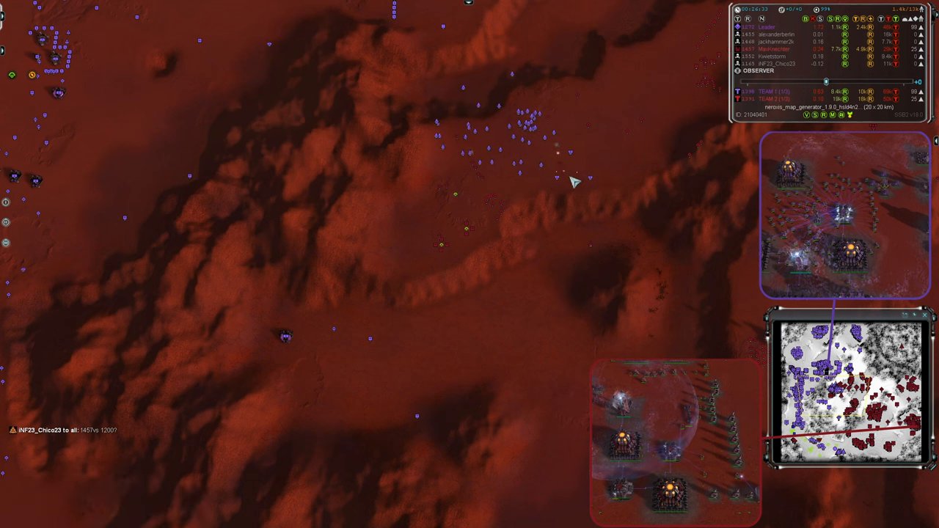
pyautogui.moveTo(635, 215)
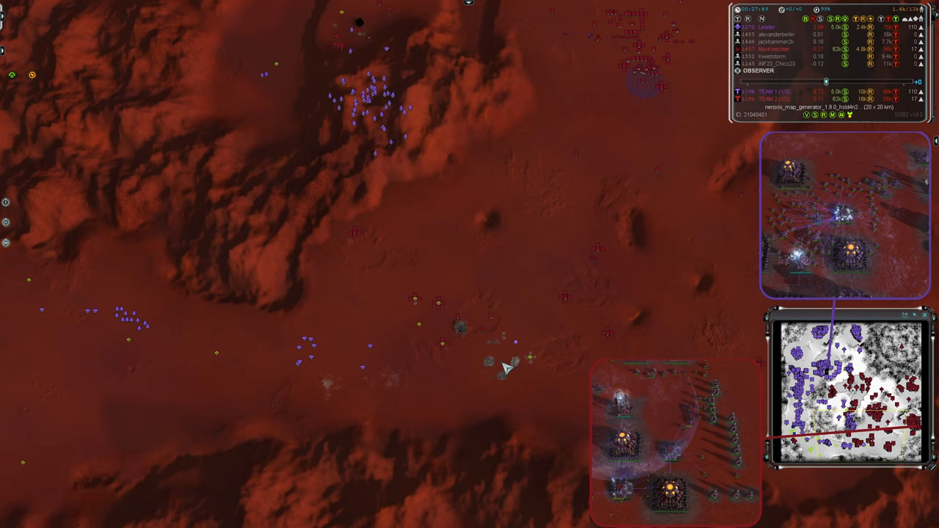
pyautogui.click(506, 356)
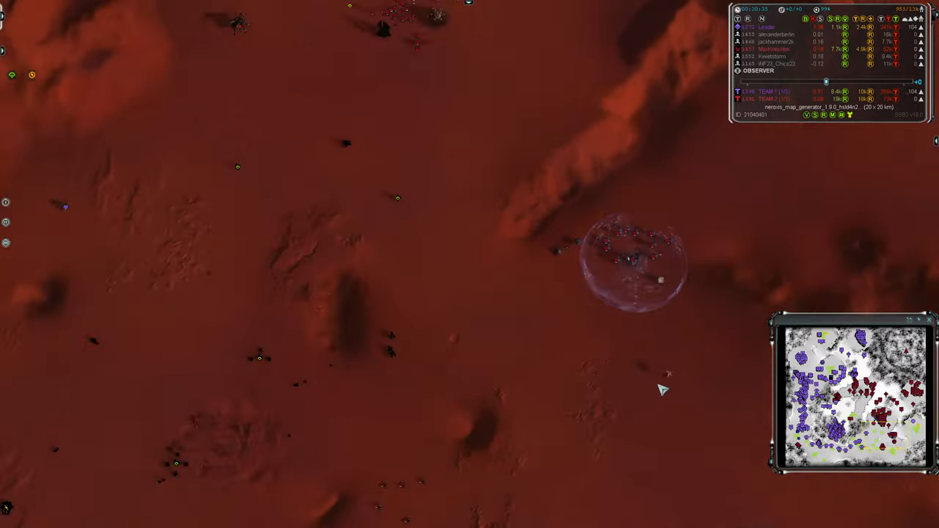
# Step: Pull back from the shielded base to show blue, red and yellow forces map-wide
pyautogui.click(660, 358)
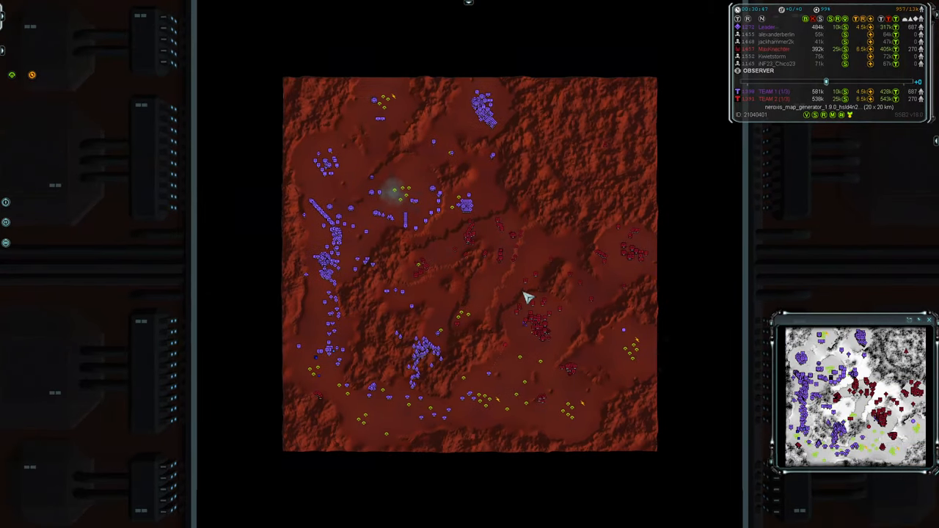
pyautogui.moveTo(527, 276)
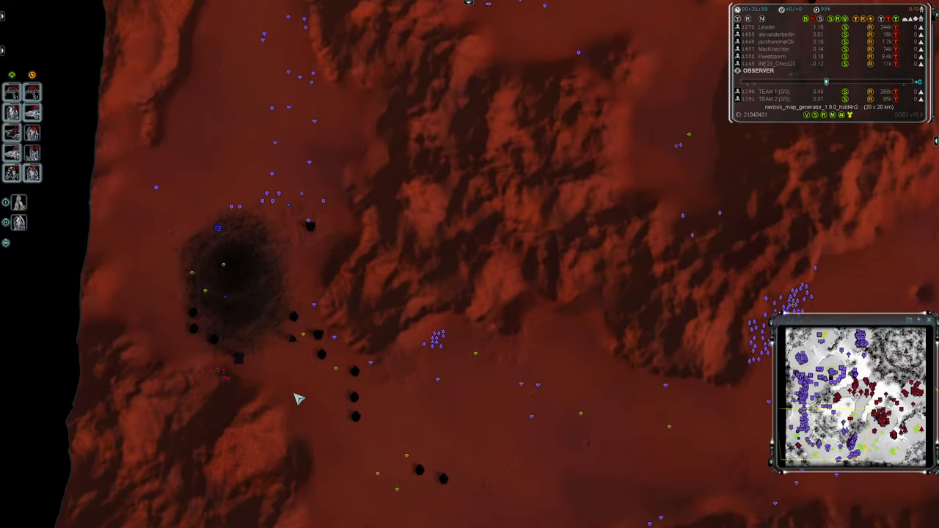
pyautogui.moveTo(305, 391)
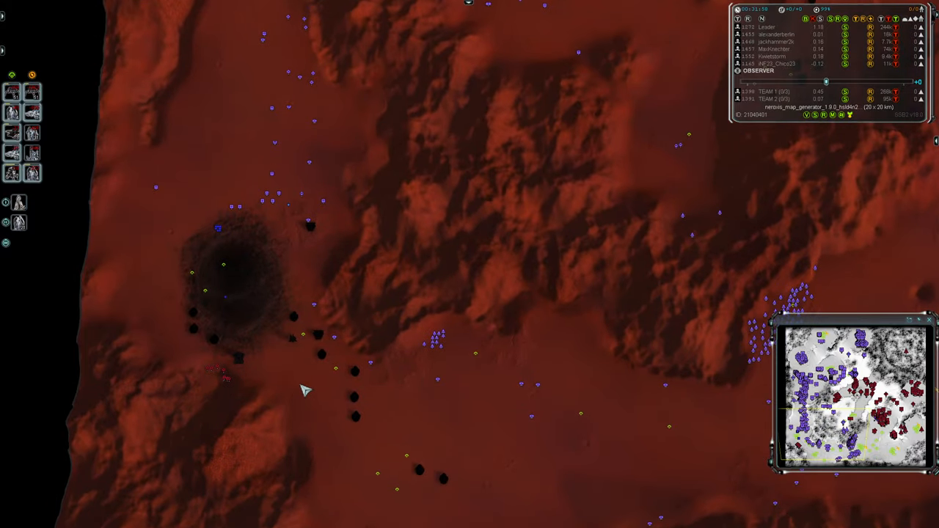
pyautogui.moveTo(389, 372)
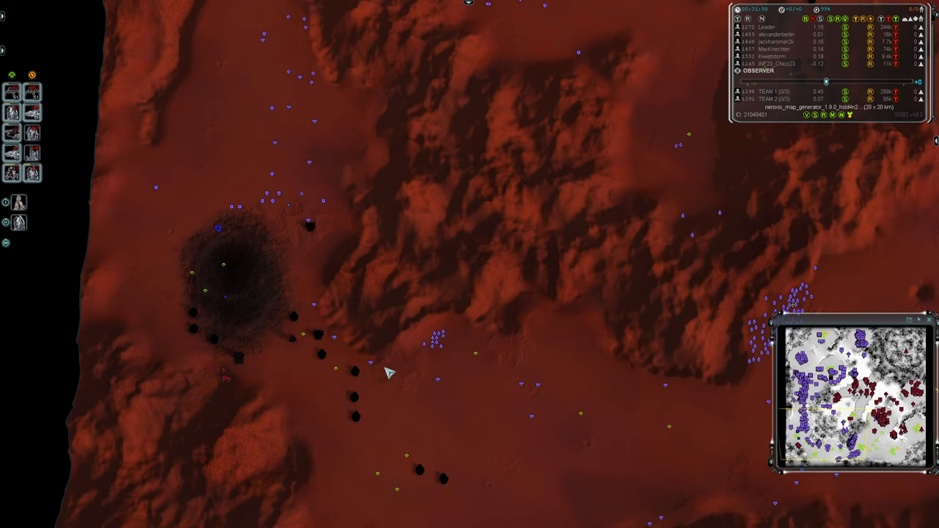